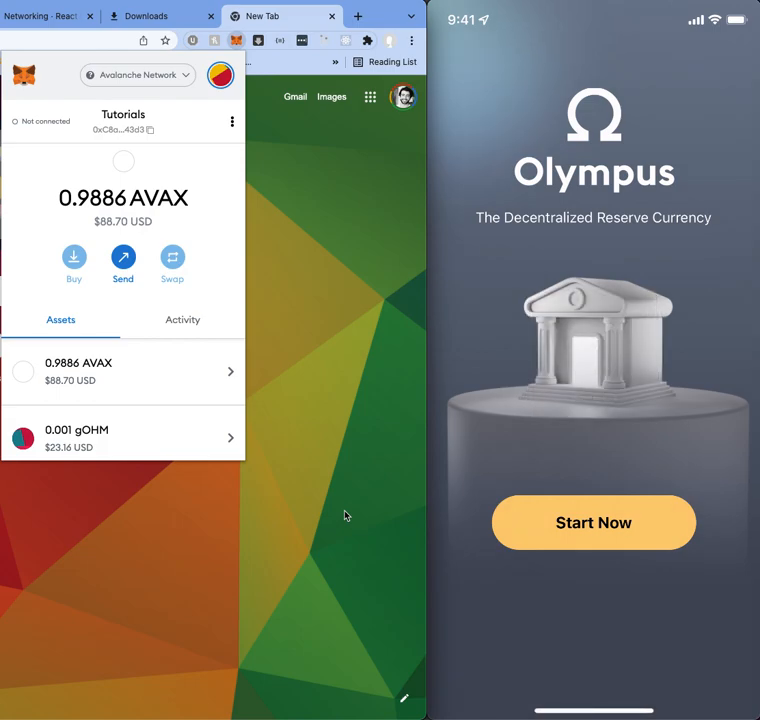
Start from the welcome screen, load the $77.23 balance and browse the Transactions list
click(592, 522)
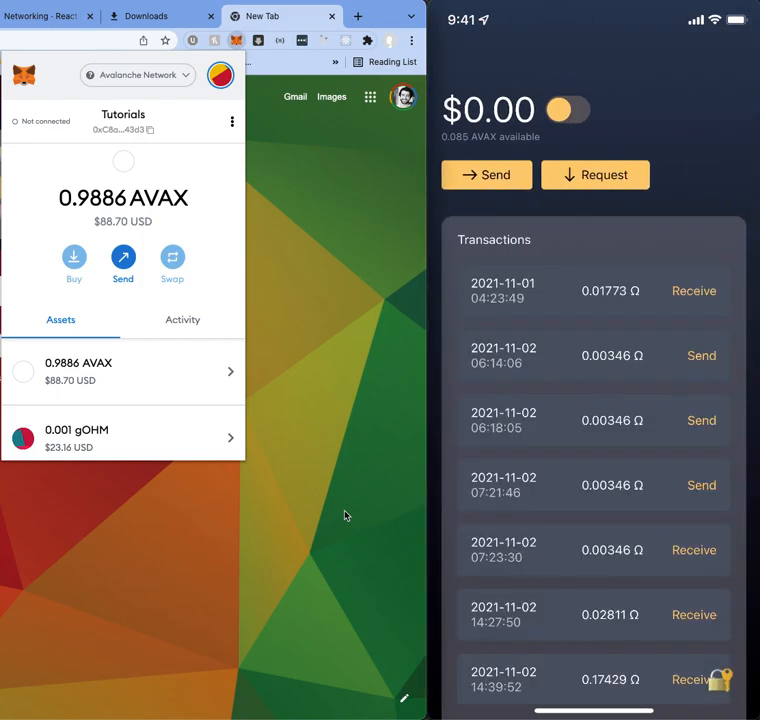
click(568, 110)
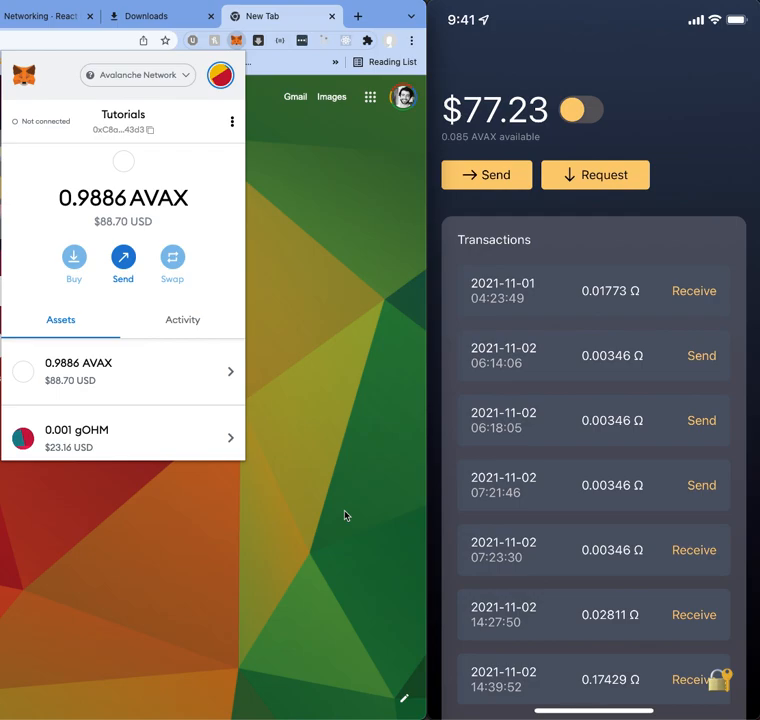
scroll(down, 3)
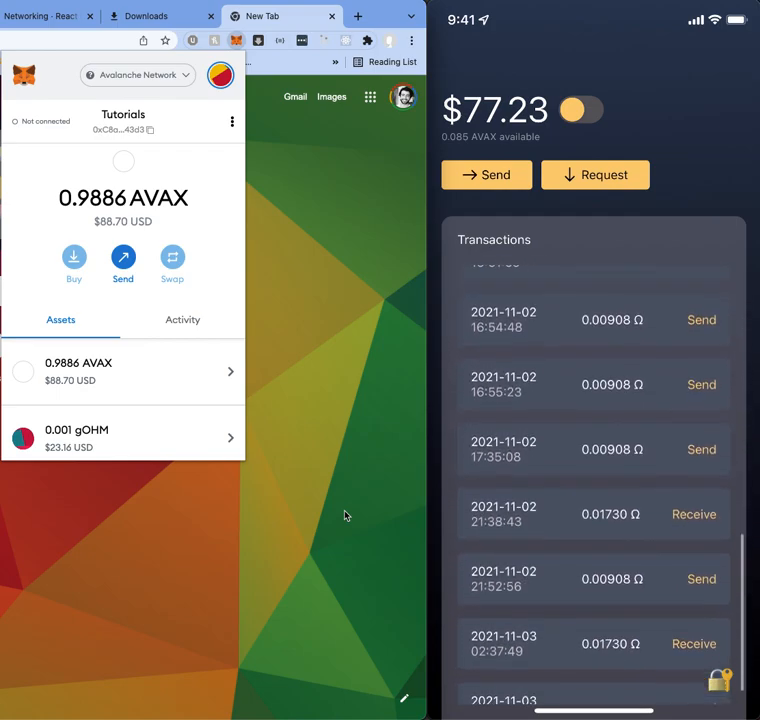
scroll(up, 3)
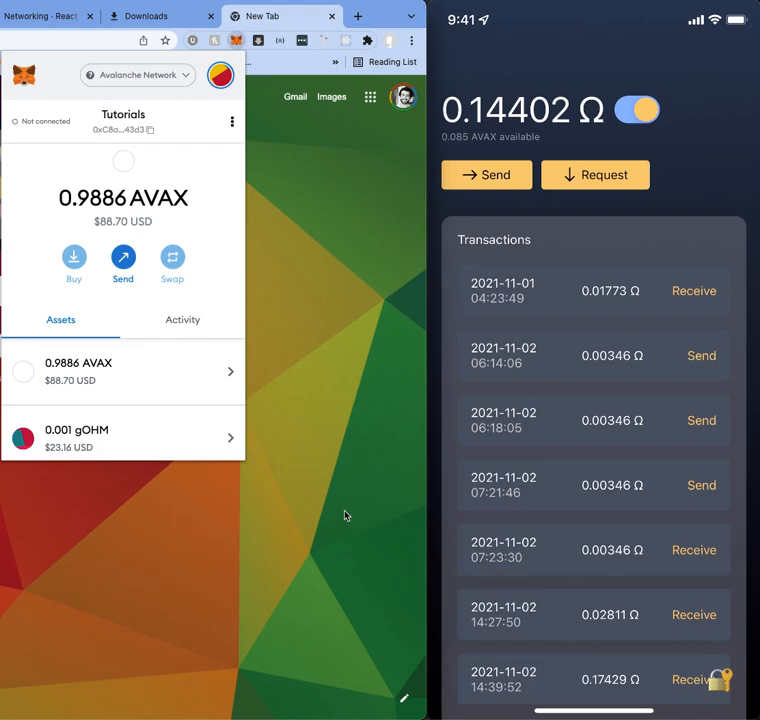
click(636, 110)
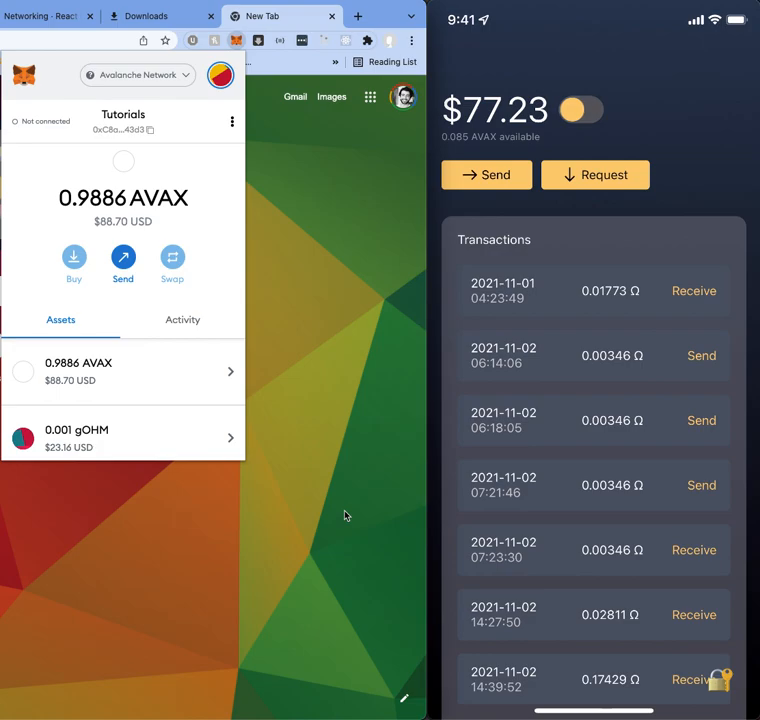
Bring up the Request sheet and copy the gOHM receiving address
click(596, 176)
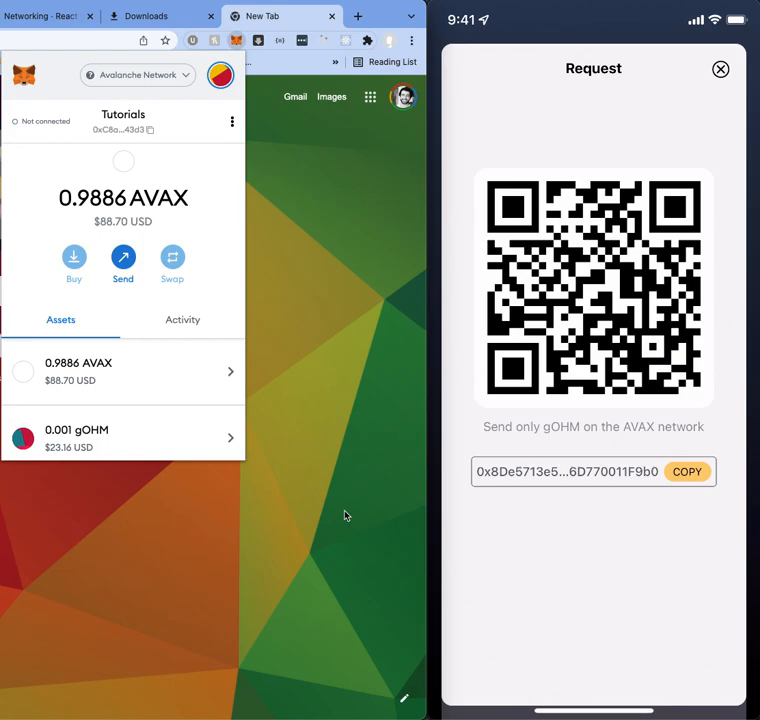
click(720, 68)
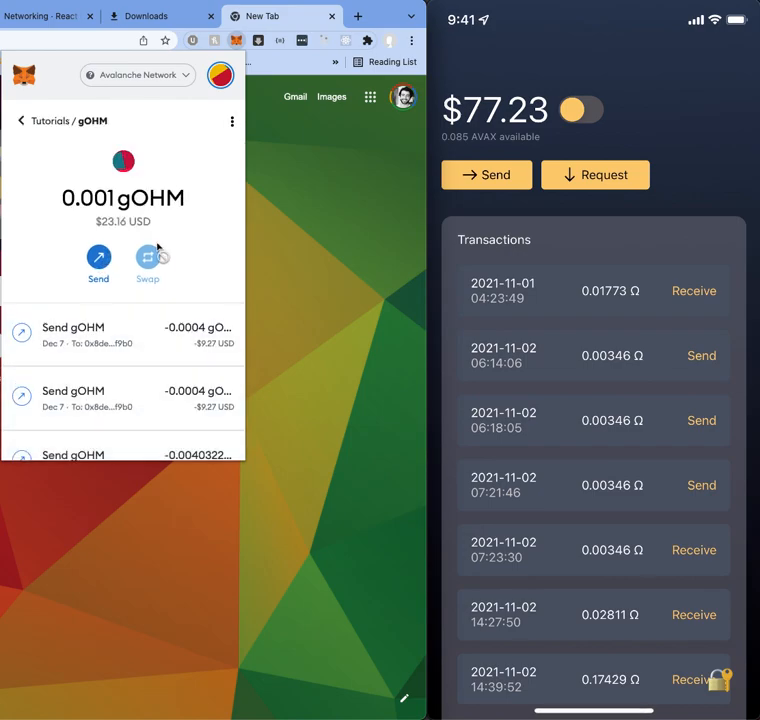
Send 0.0004 gOHM from MetaMask to the pasted Olympus address and confirm it
click(98, 264)
text(0.0004)
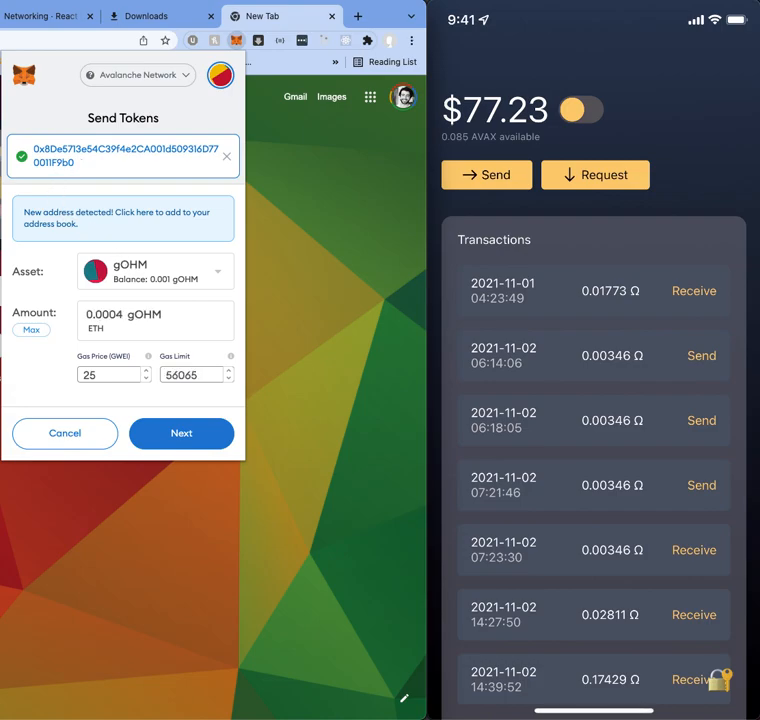
click(180, 432)
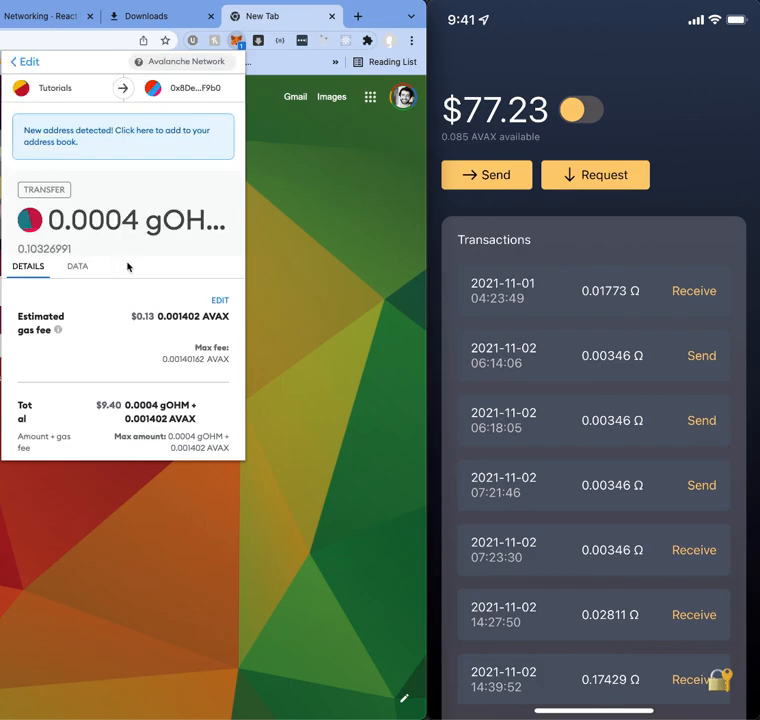
scroll(down, 3)
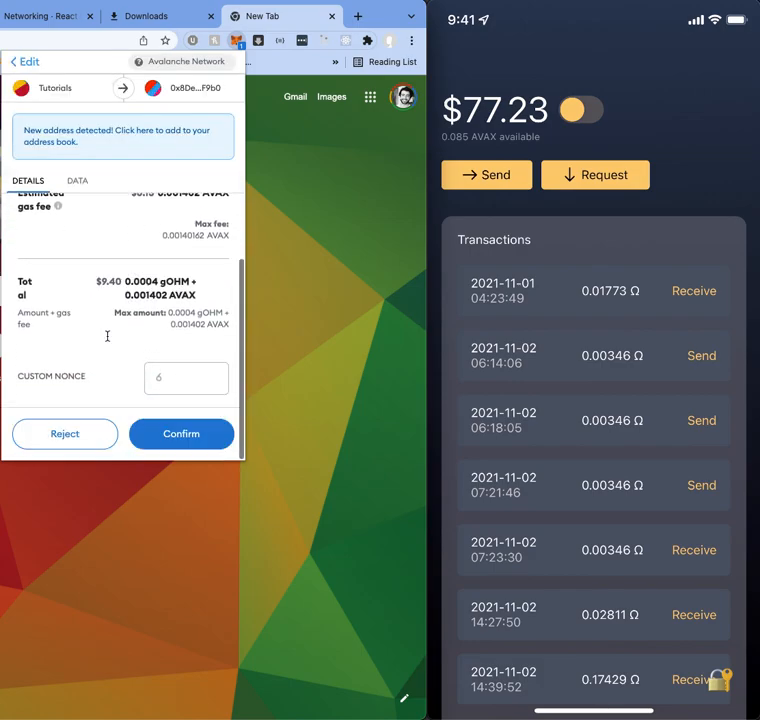
click(180, 432)
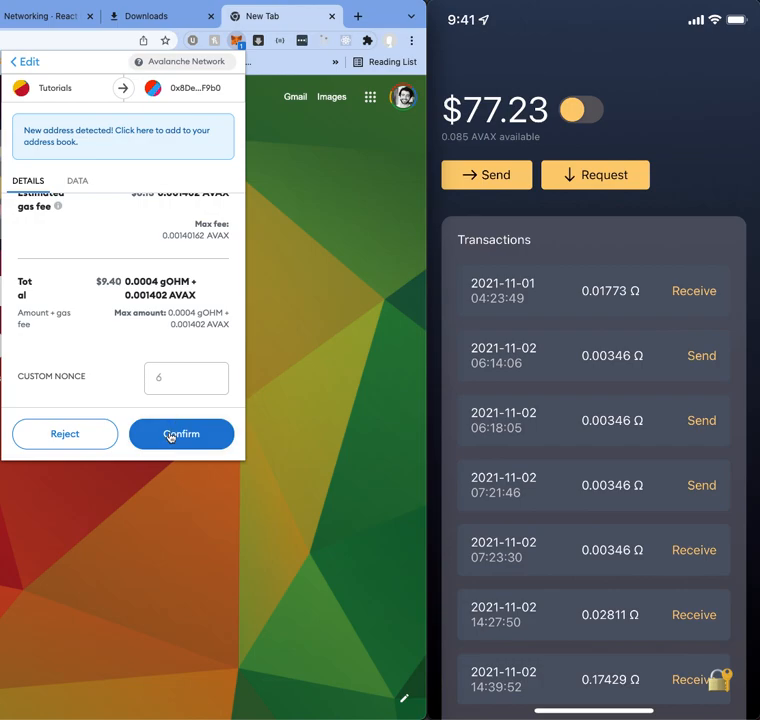
click(180, 434)
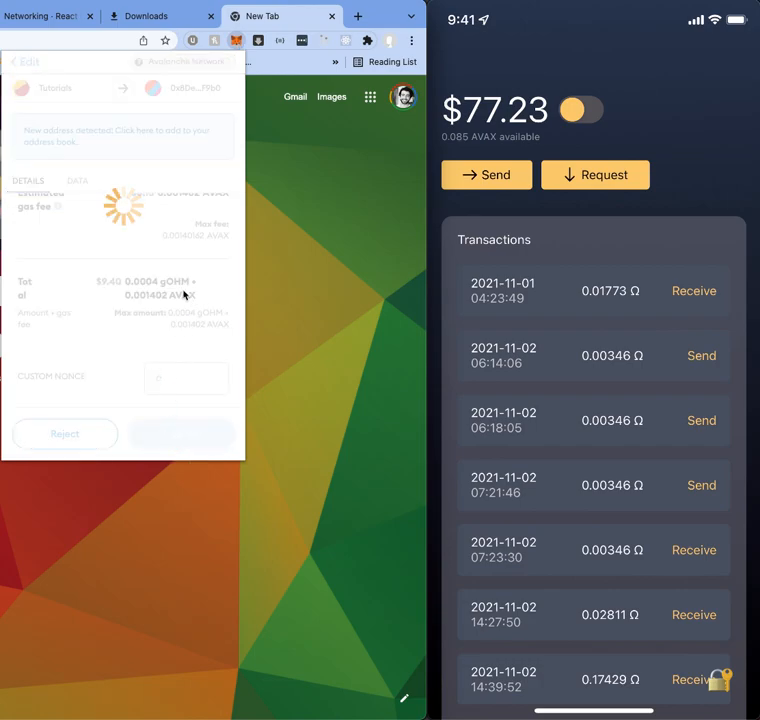
View the Tutorials account activity listing the gOHM sends and refresh the Olympus balance
click(182, 432)
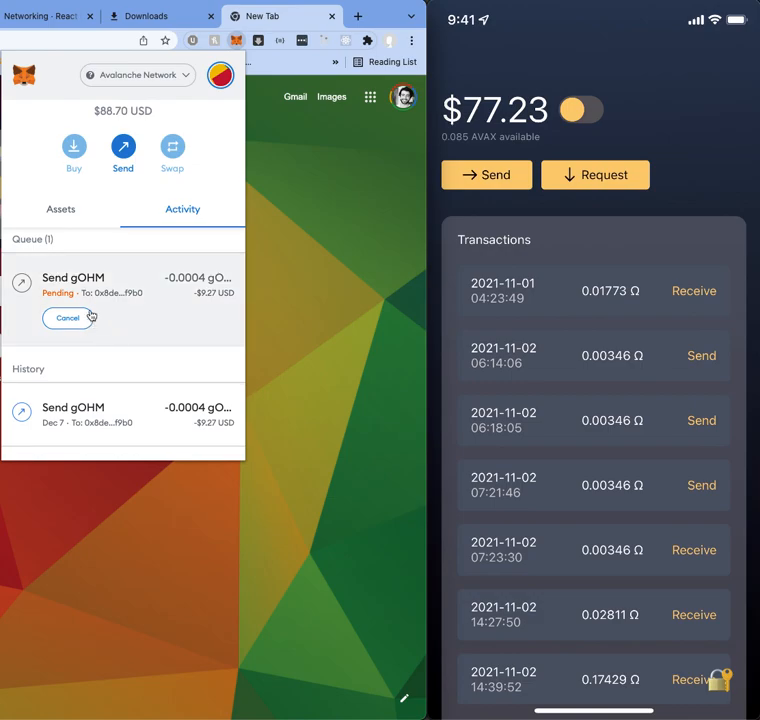
mouse_move(144, 296)
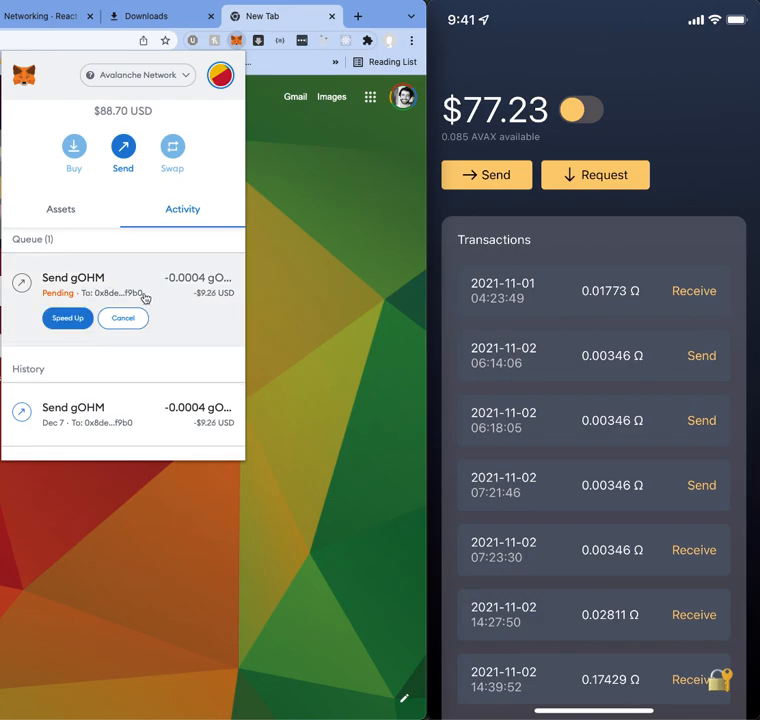
mouse_move(156, 288)
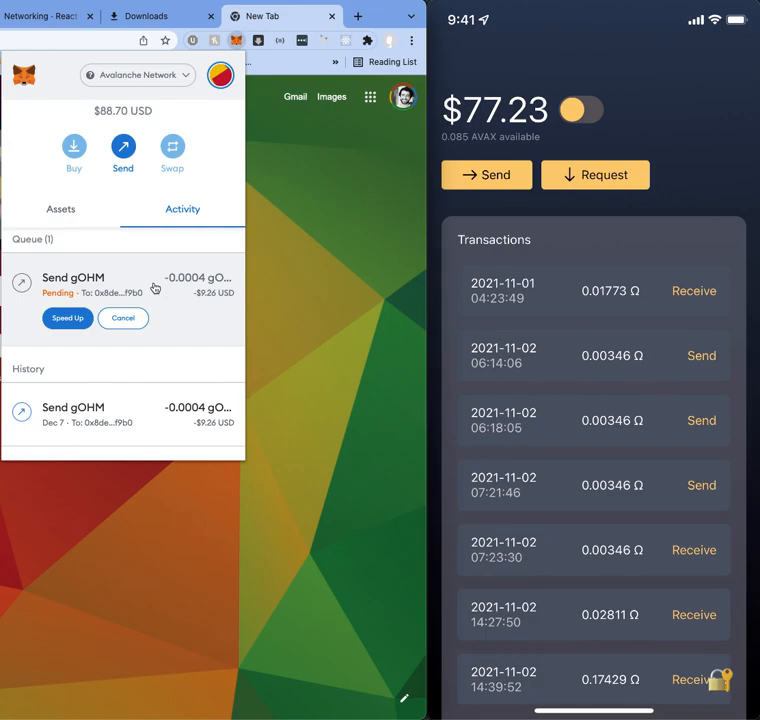
click(124, 318)
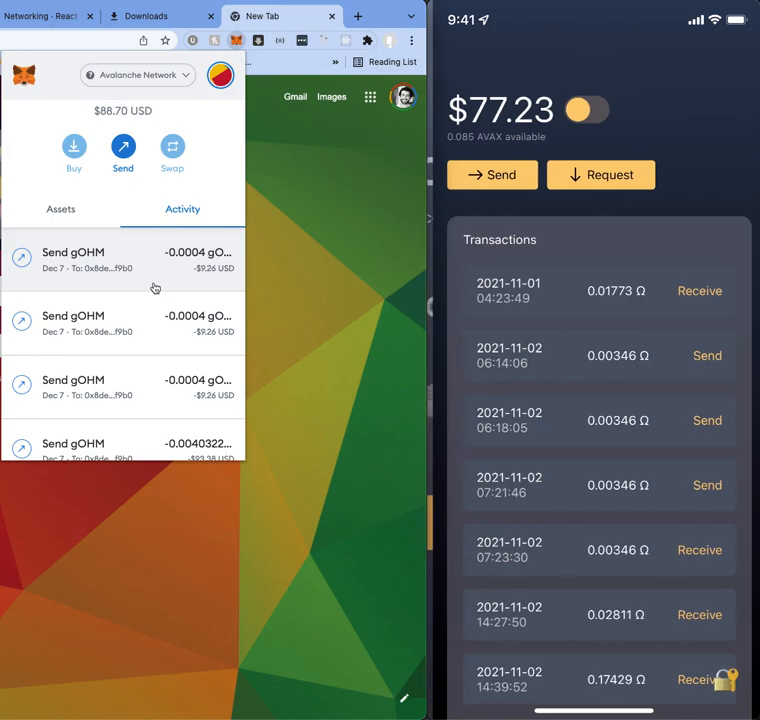
click(568, 110)
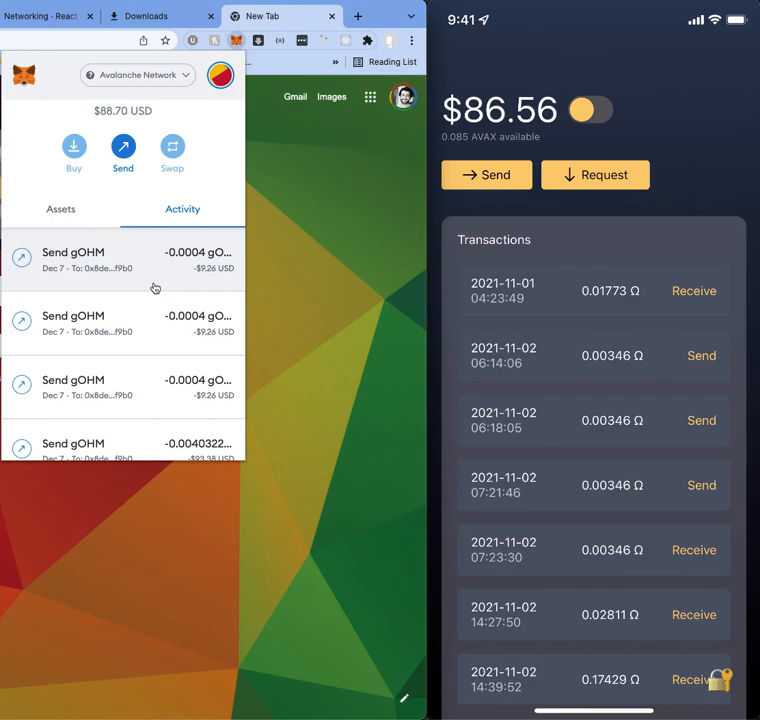
mouse_move(196, 164)
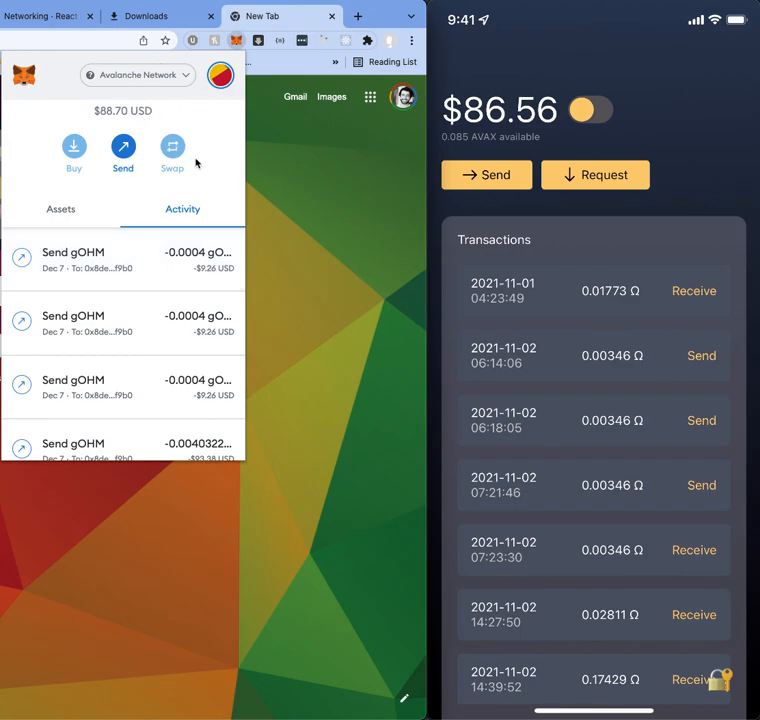
mouse_move(114, 244)
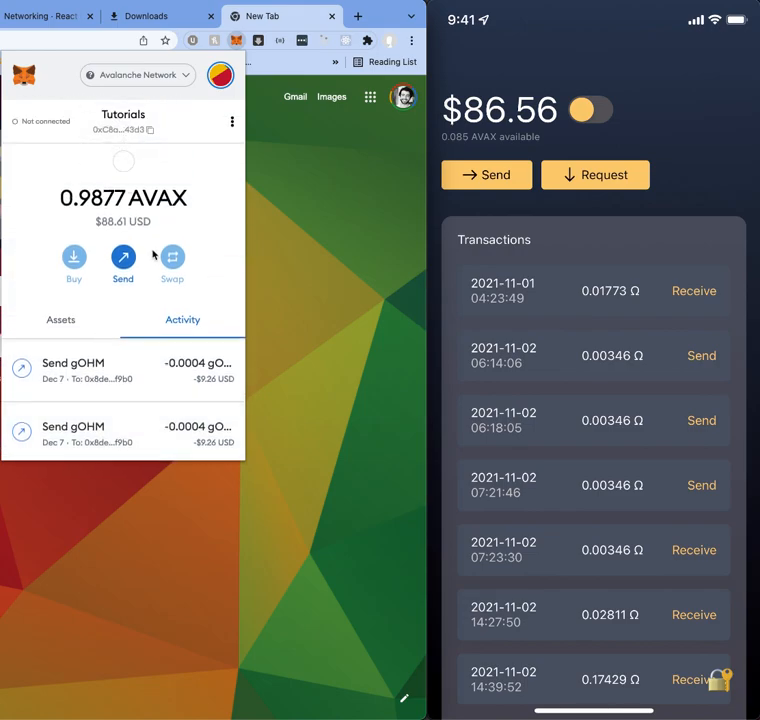
Start a send to the pasted MetaMask 0x address and begin entering the amount
click(486, 176)
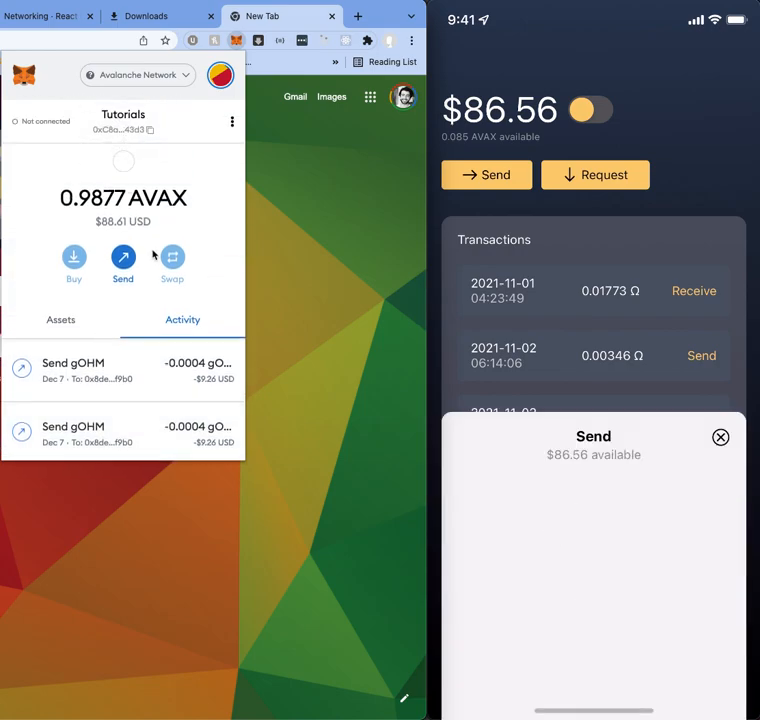
click(592, 380)
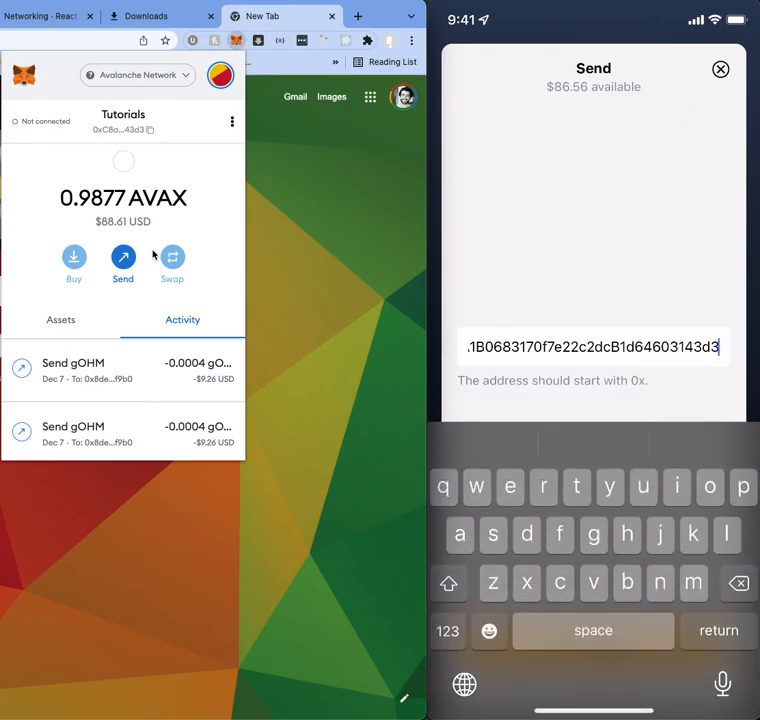
key(return)
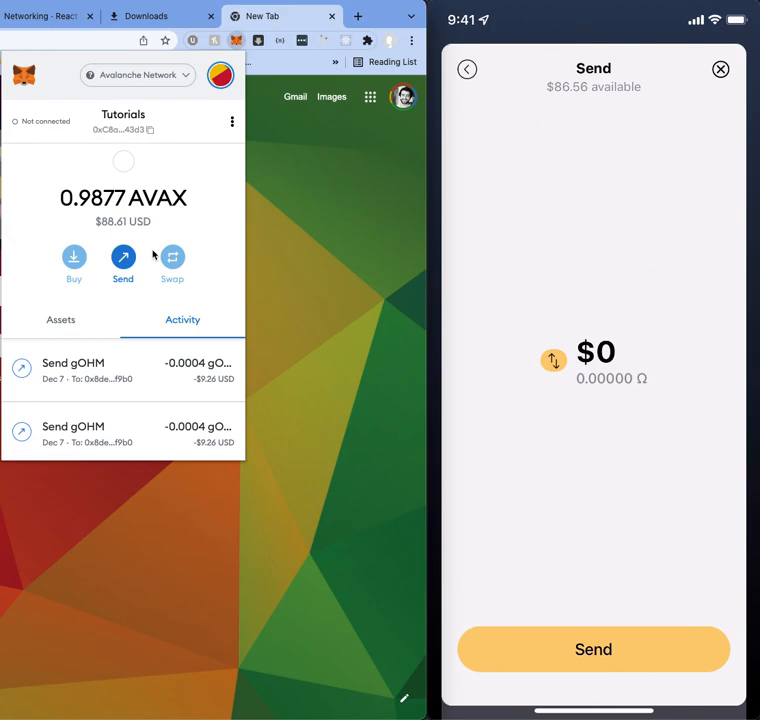
click(596, 352)
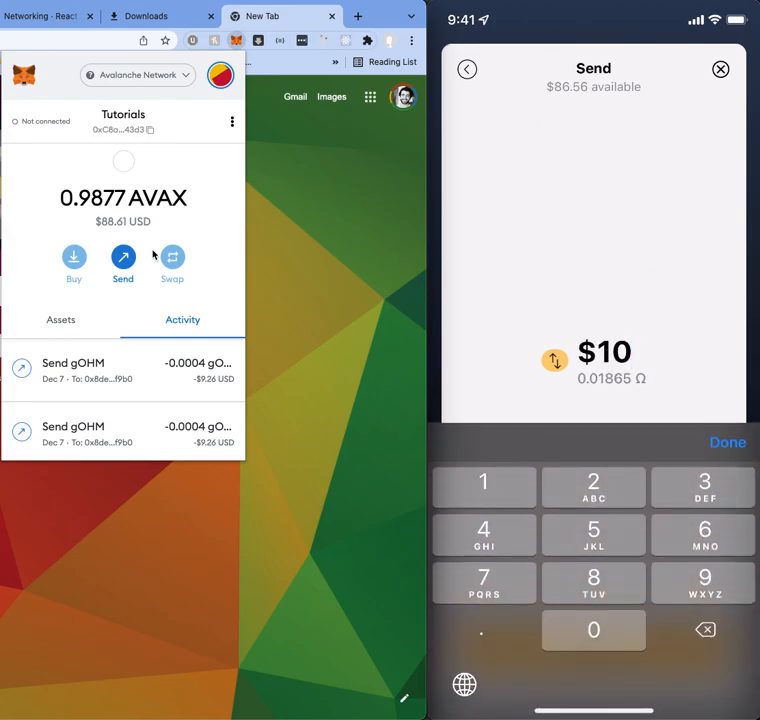
Check the $10 amount as 0.01865 gOHM and submit the send
click(728, 442)
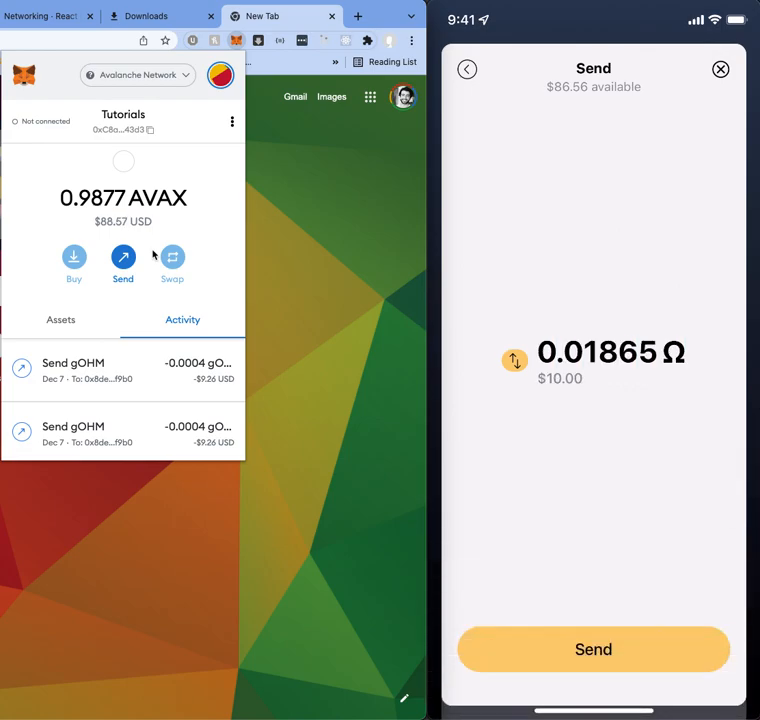
click(516, 360)
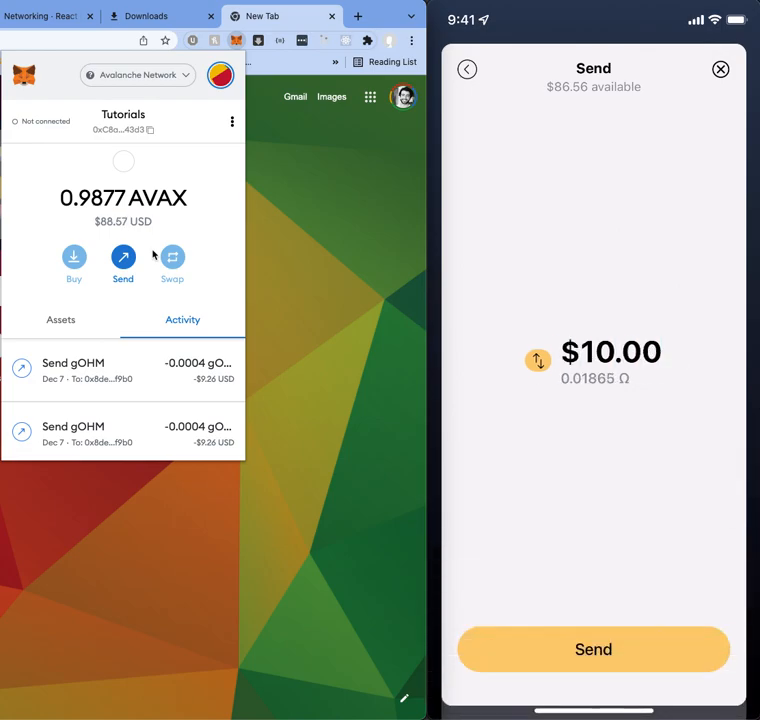
click(592, 648)
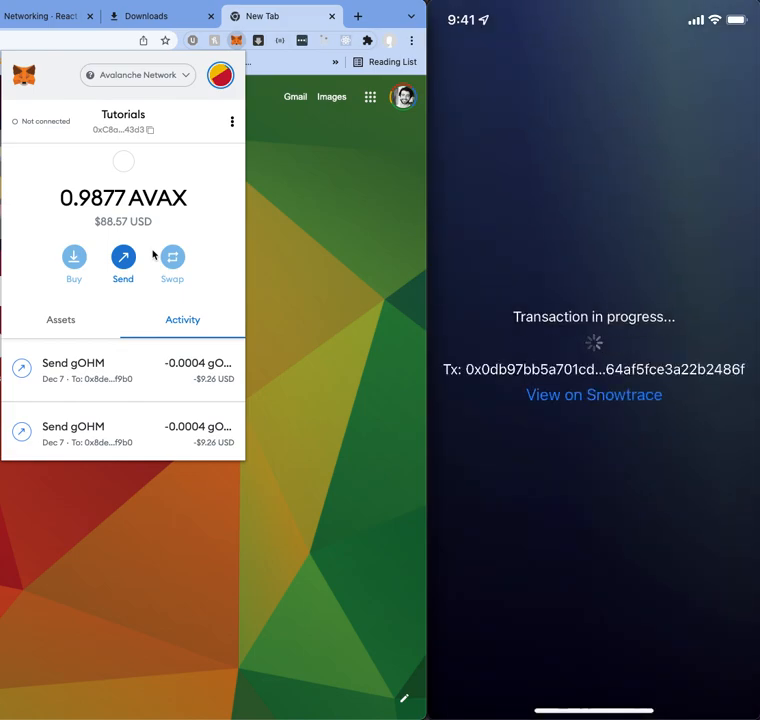
Let the $10.01 send confirm and return to the wallet showing $76.58
click(592, 394)
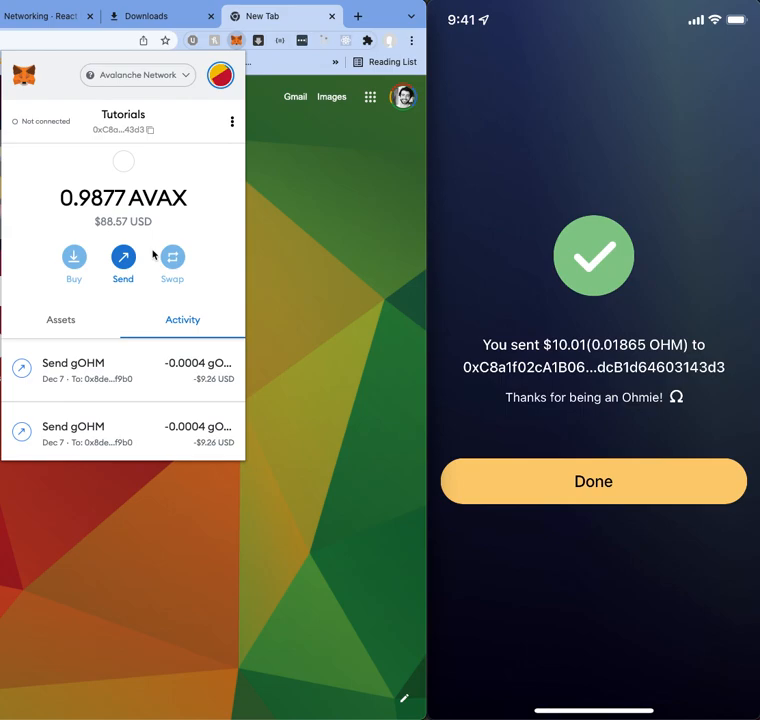
click(592, 480)
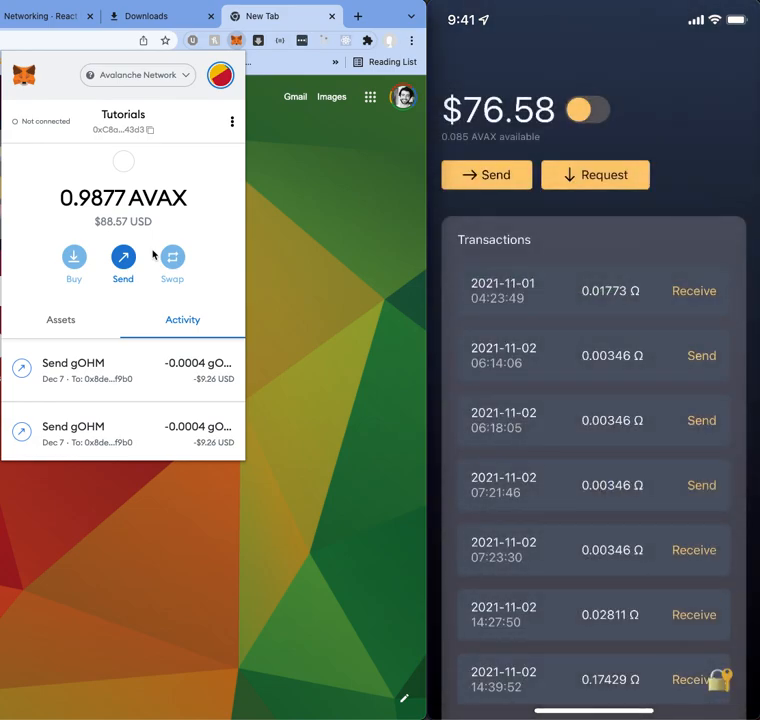
scroll(down, 3)
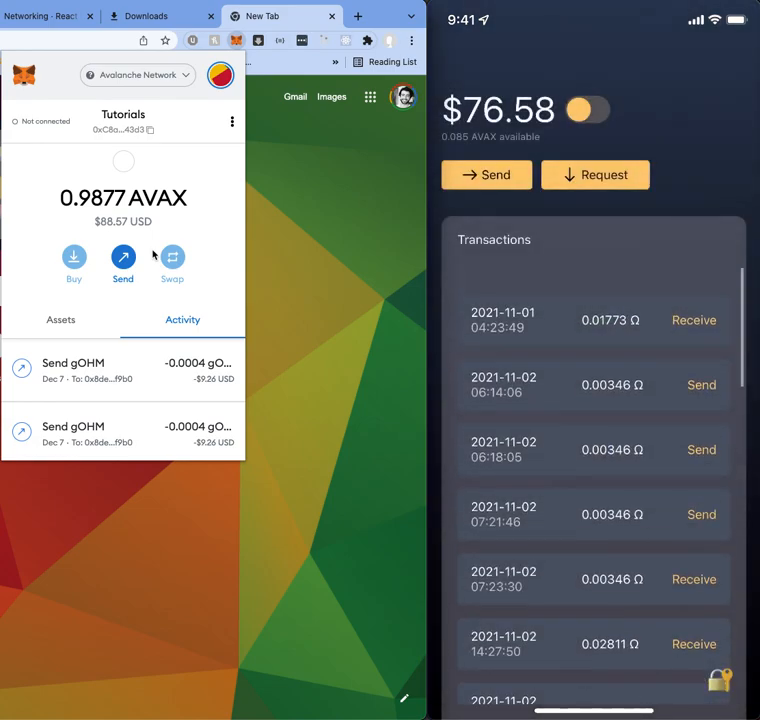
scroll(down, 3)
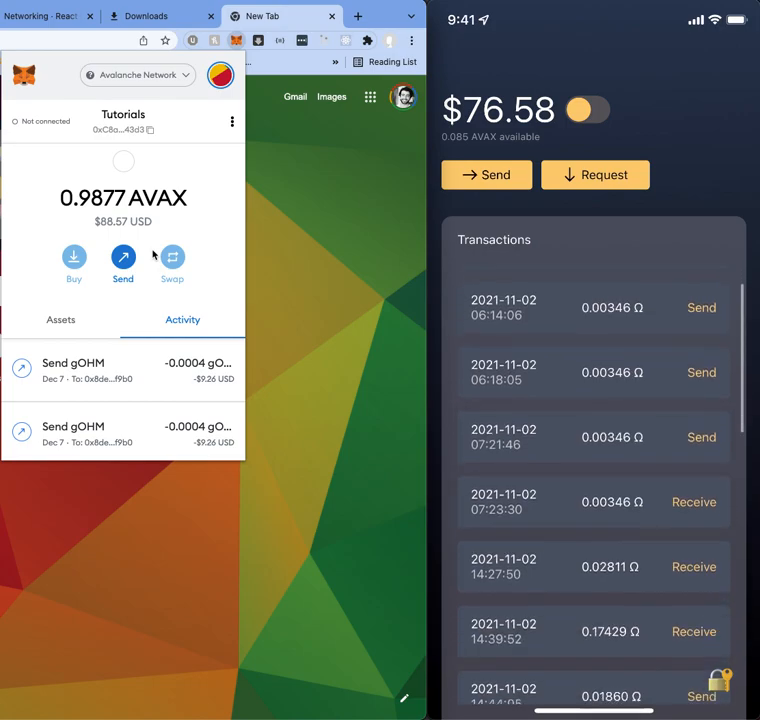
scroll(down, 3)
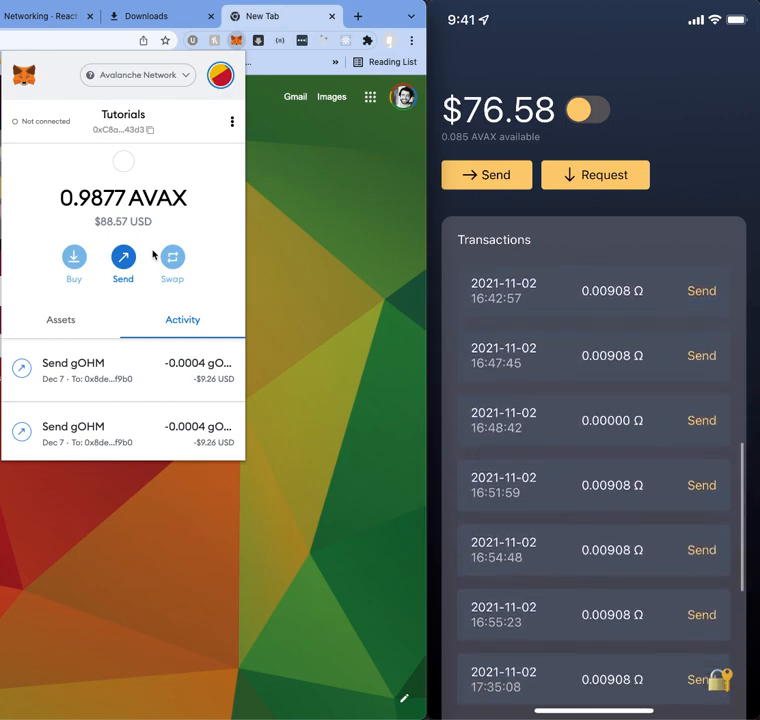
scroll(down, 3)
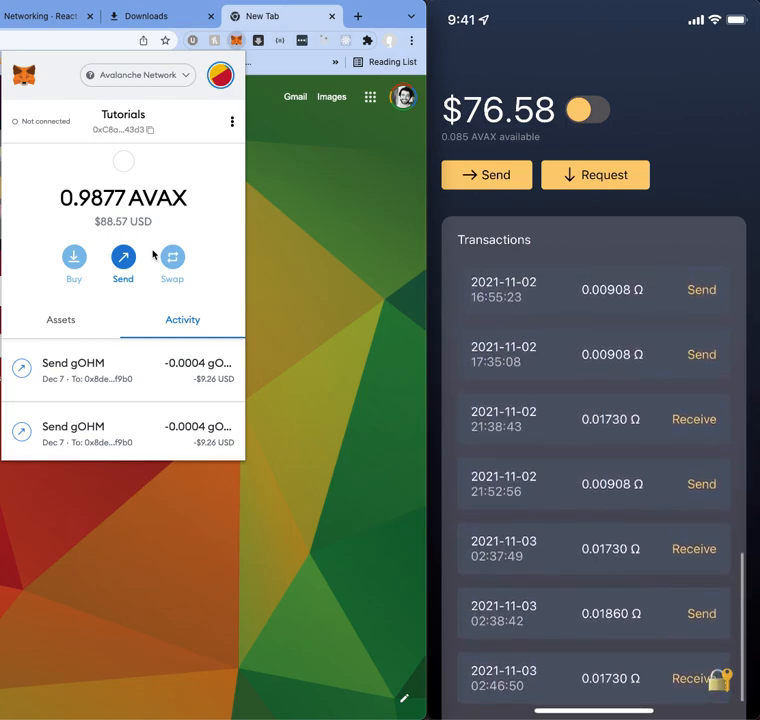
scroll(up, 3)
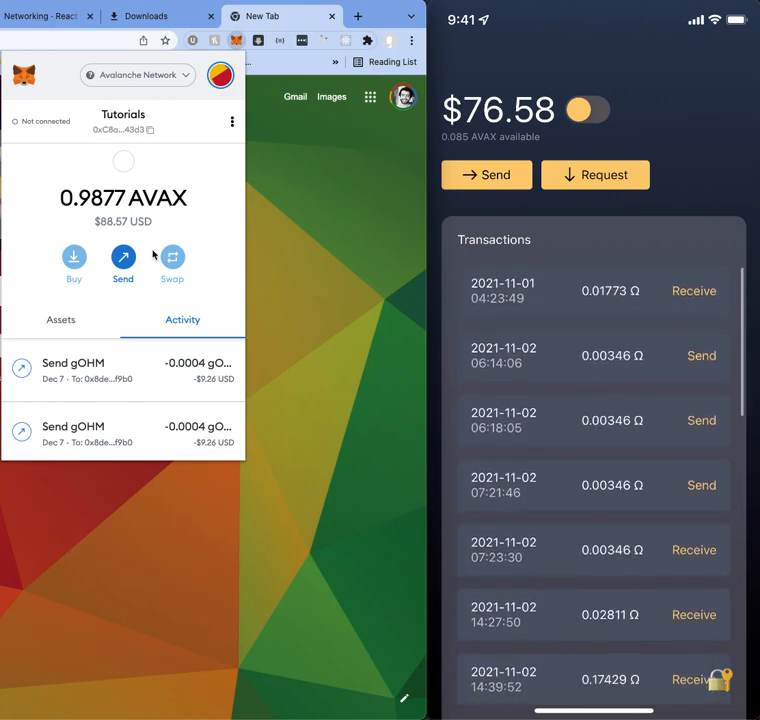
scroll(up, 3)
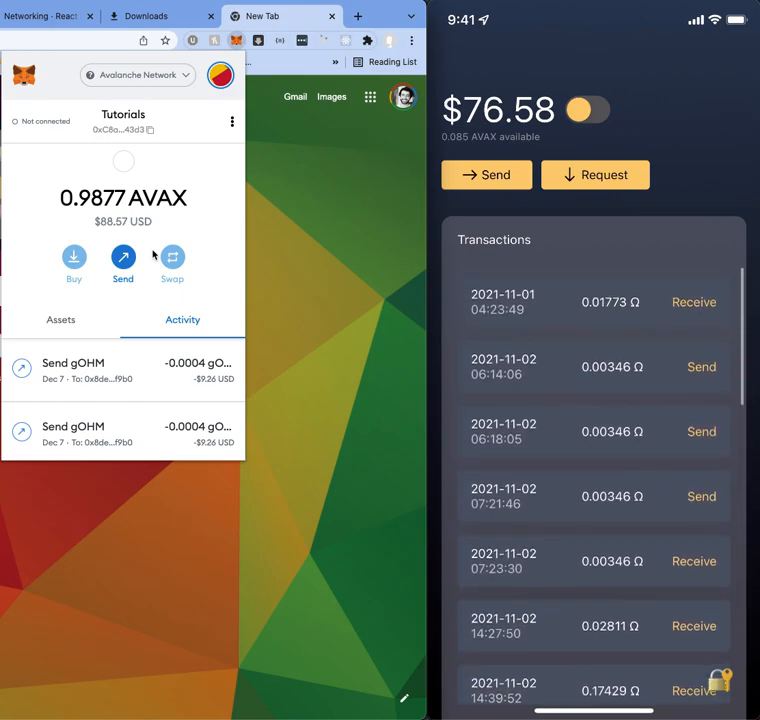
scroll(down, 3)
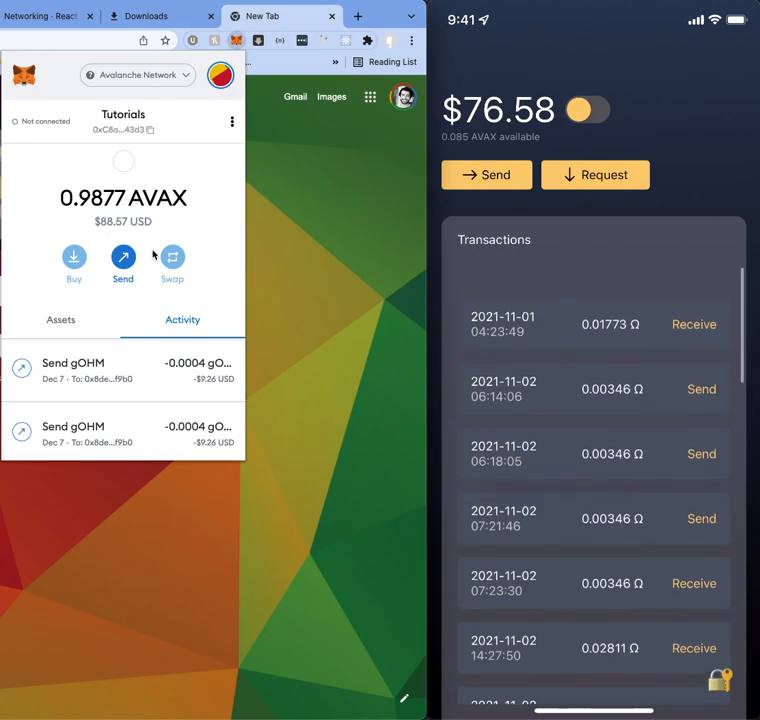